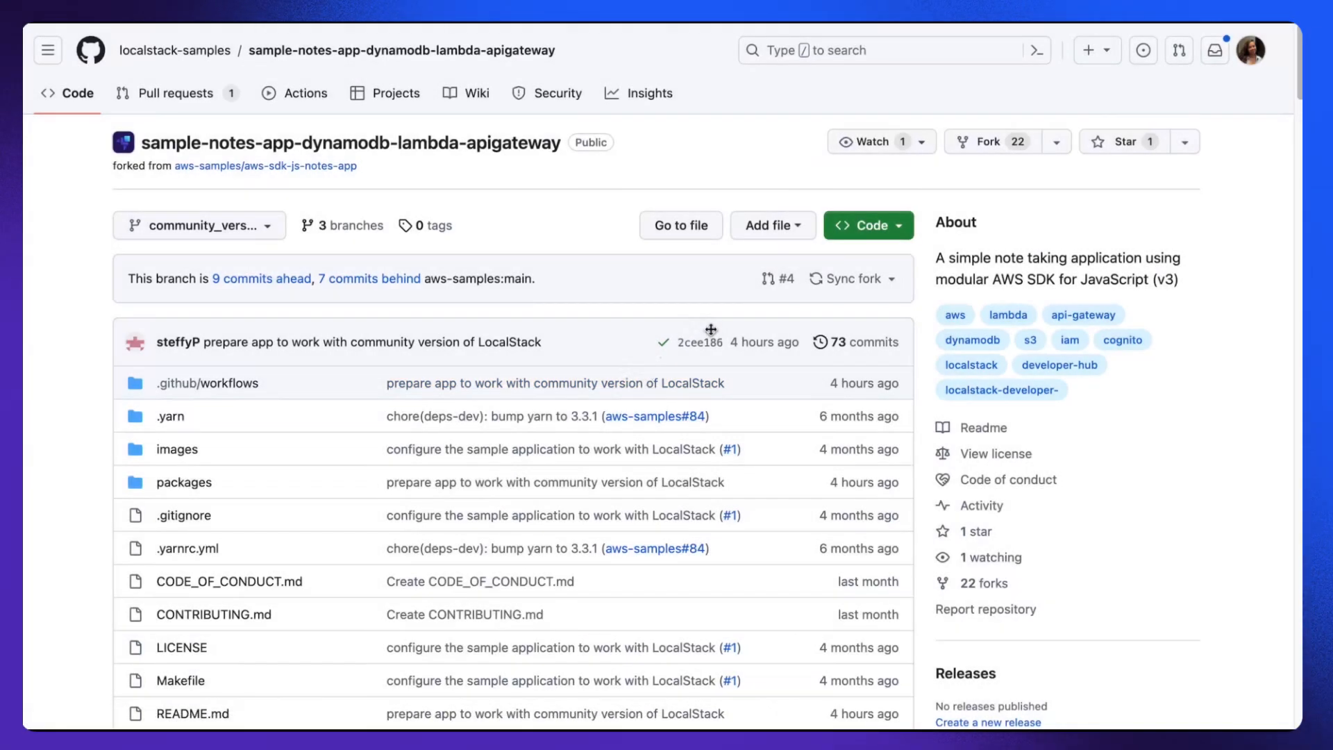
mouse_move(721, 364)
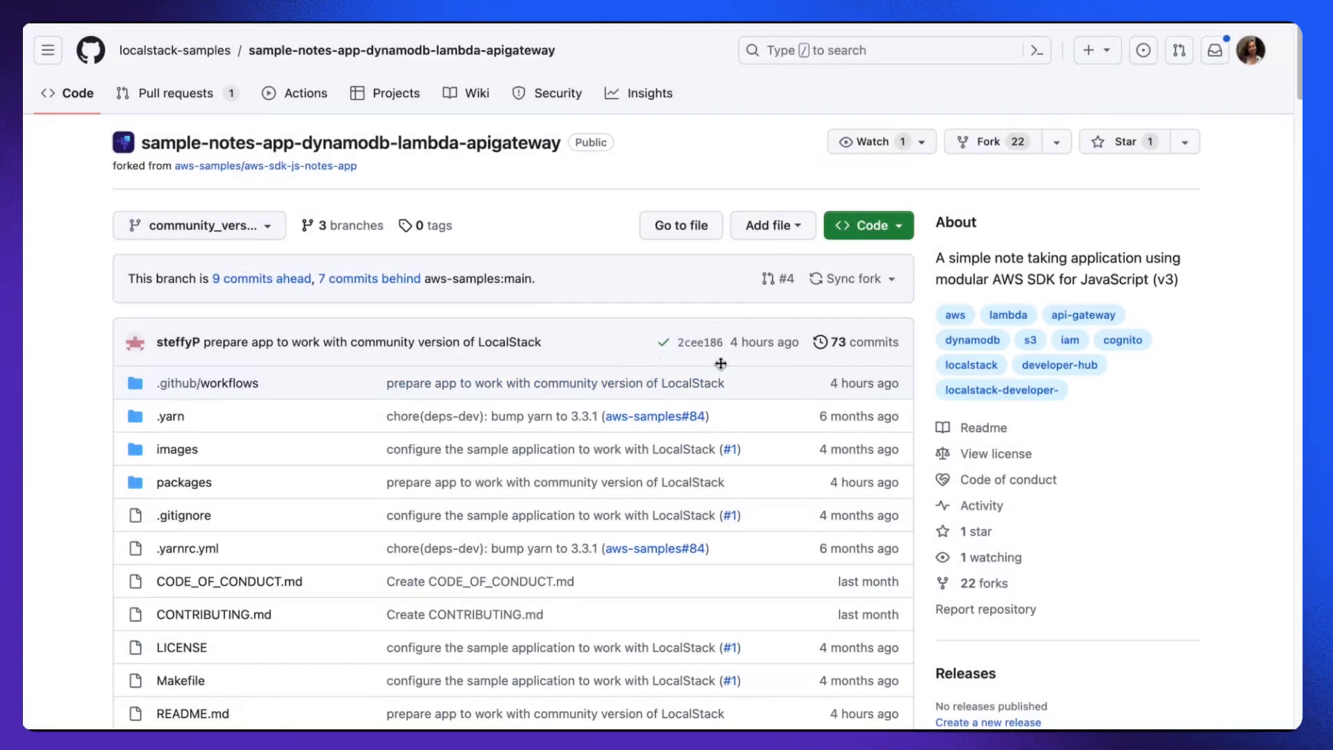
- Clone sample-notes-app-dynamodb-lambda-apig from localstack-samples and check out the community_version branch
scroll(down, 3)
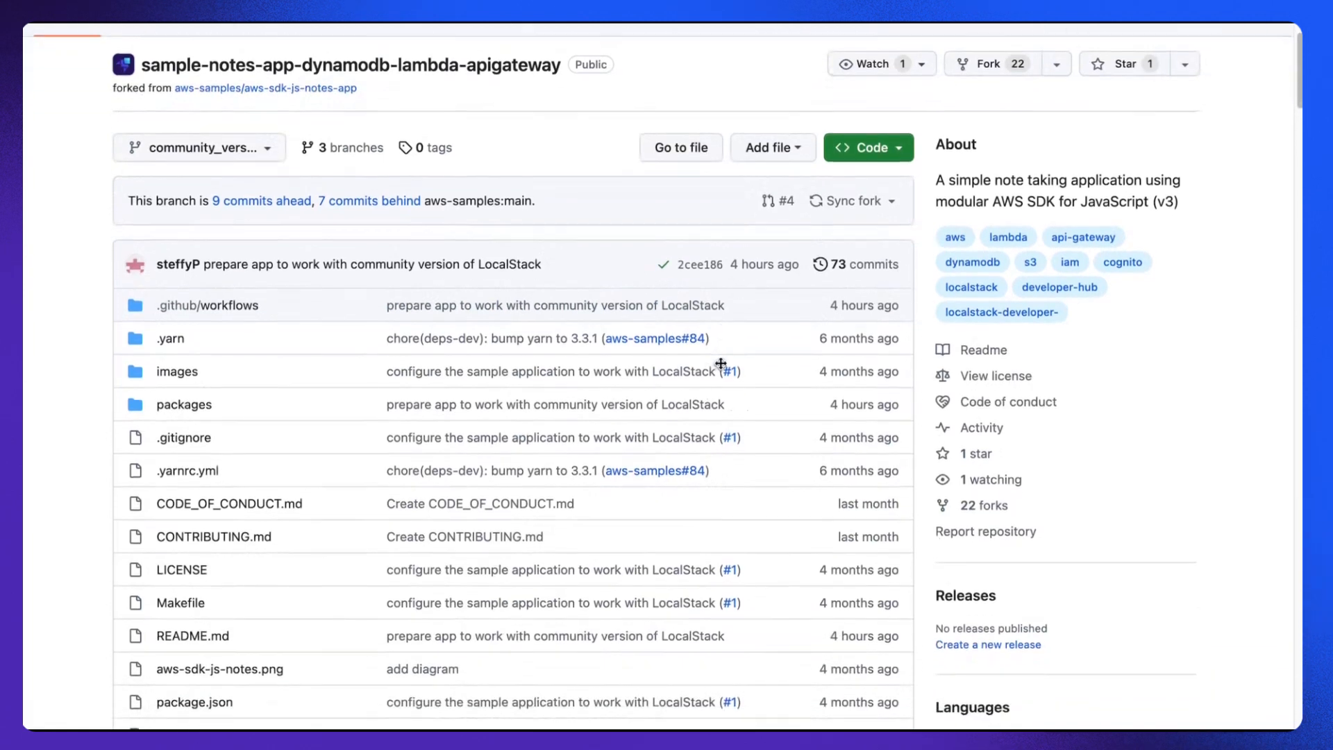
scroll(down, 3)
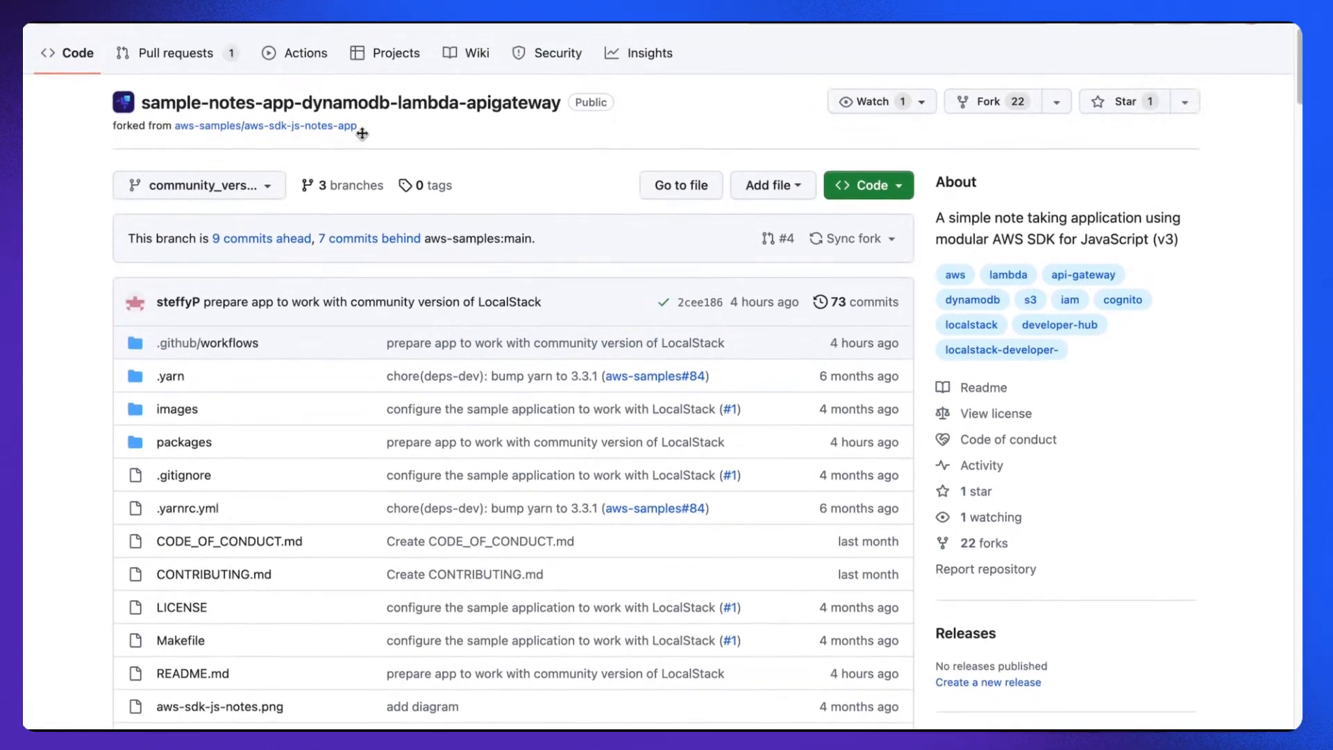
click(198, 185)
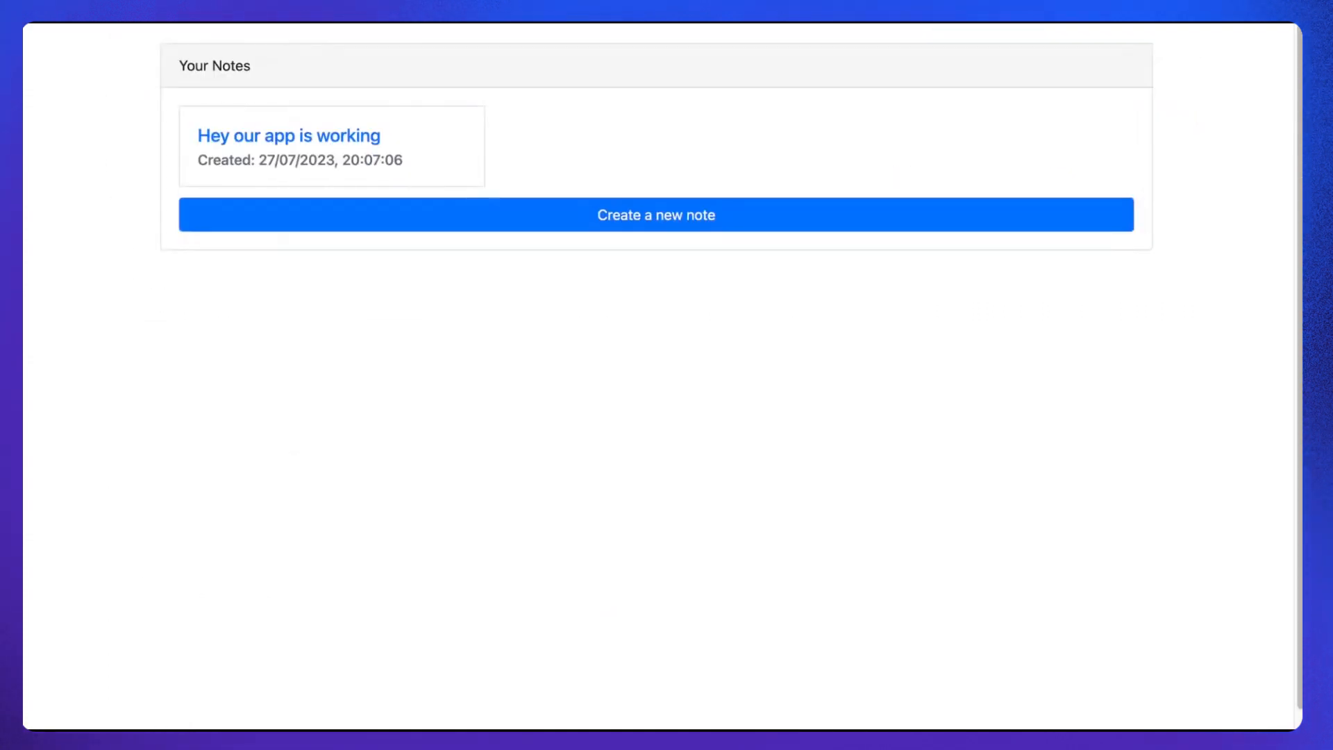
mouse_move(634, 196)
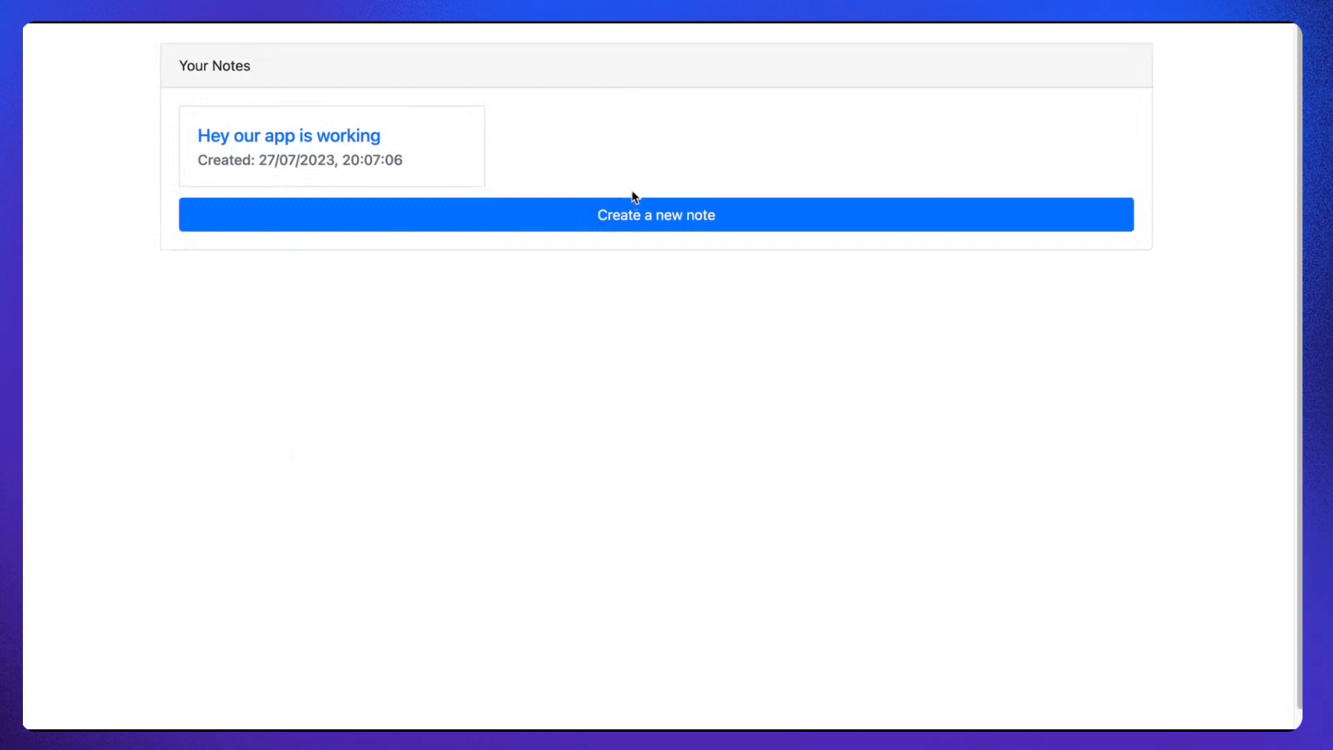
click(654, 233)
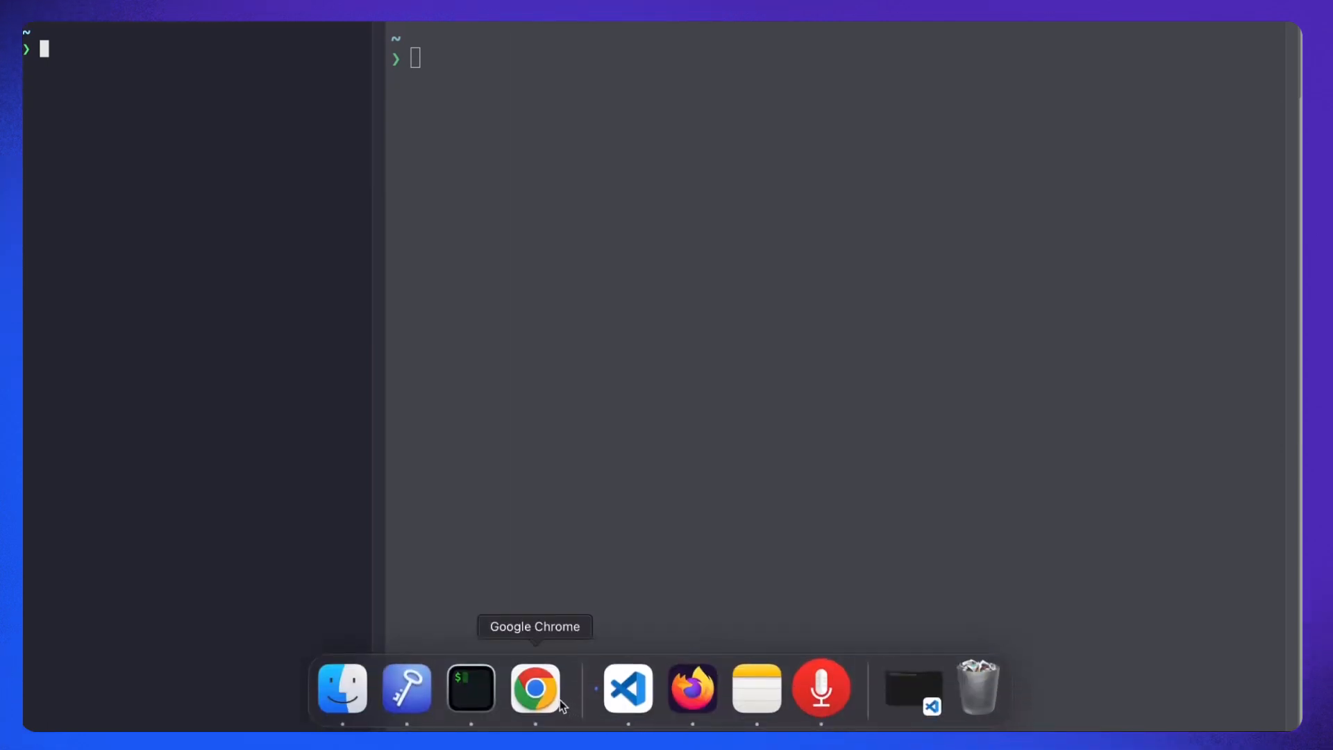
text(git clone https://github.com/localstack-samples/sample-notes-app-dynamodb-lambda-apigateway.git)
text(cd sample-notes-app-dynamodb-lambda-apigateway)
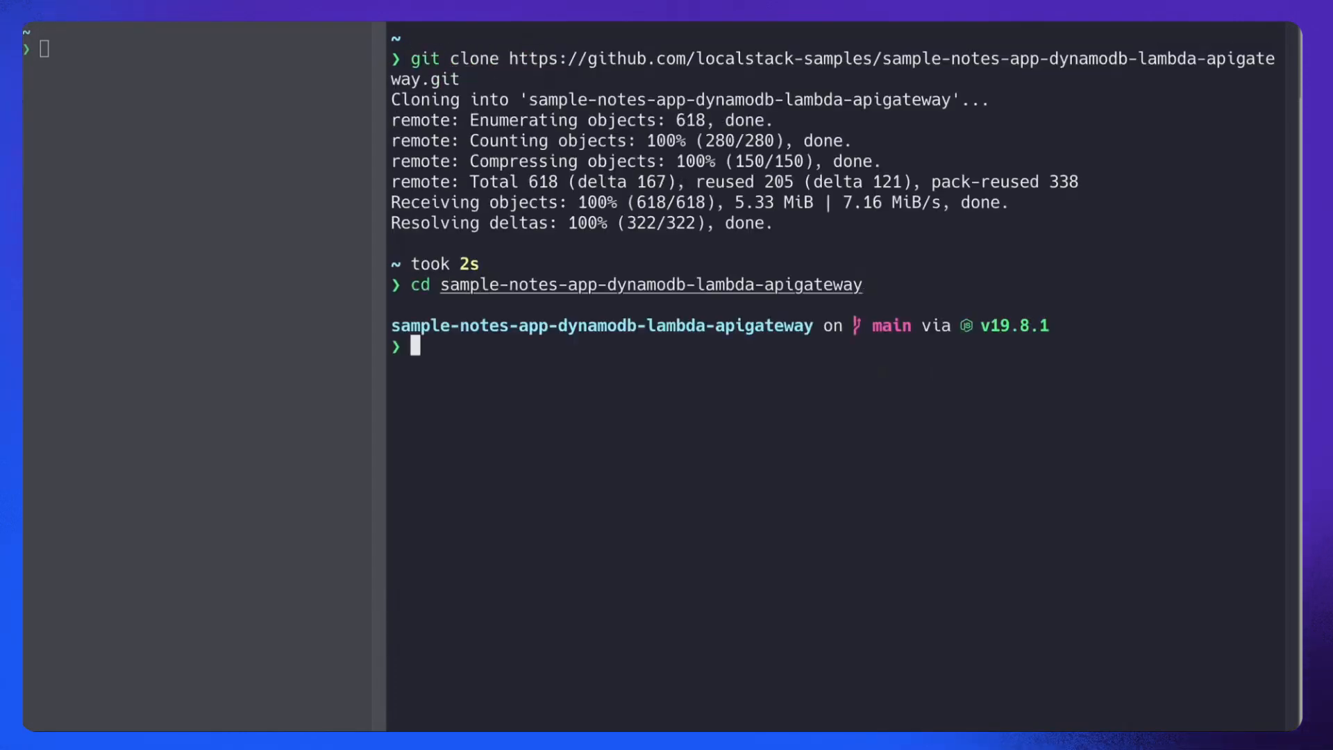
text(git checkout community_version)
click(198, 47)
text(docker pull localstack/localstack:latest)
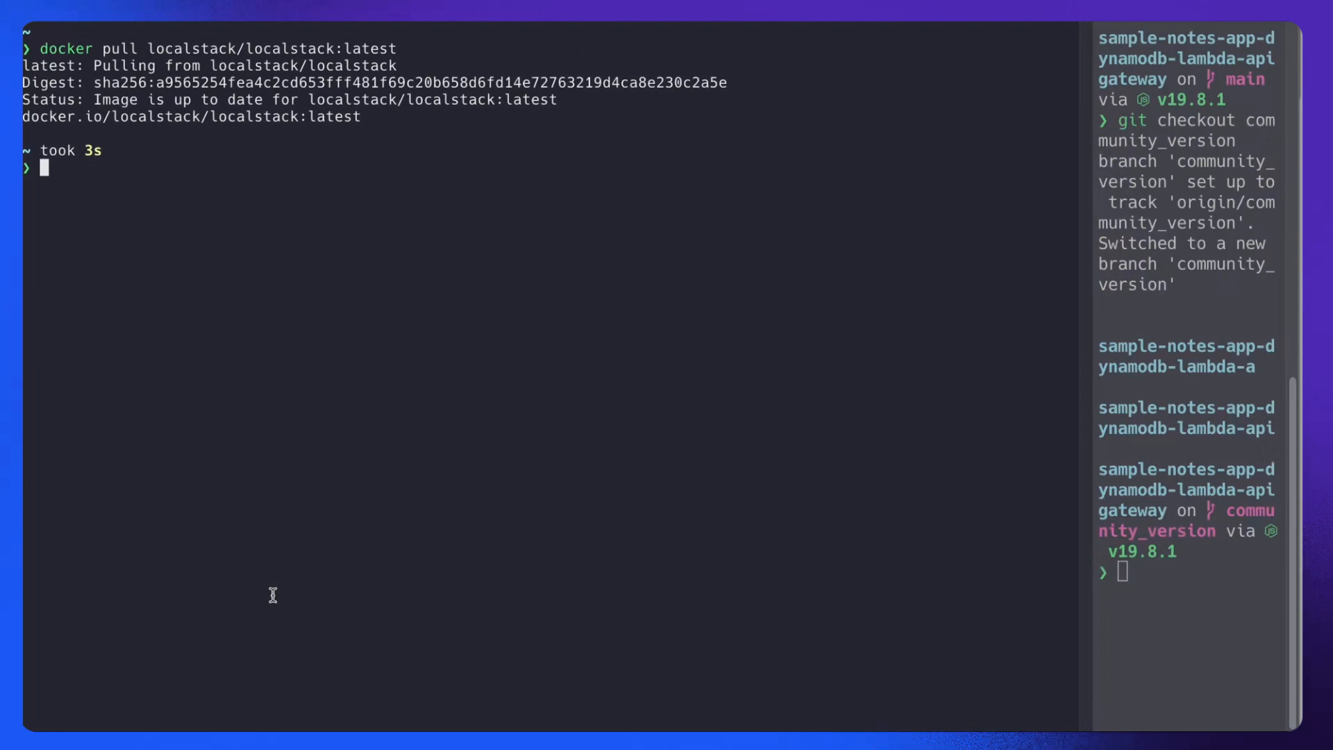
- Start LocalStack with EXTRA_CORS_ALLOWED_ORIGINS=* so it reports Ready
text(EXTRA_CORS_ALLOWED_ORIGINS=* localstack start)
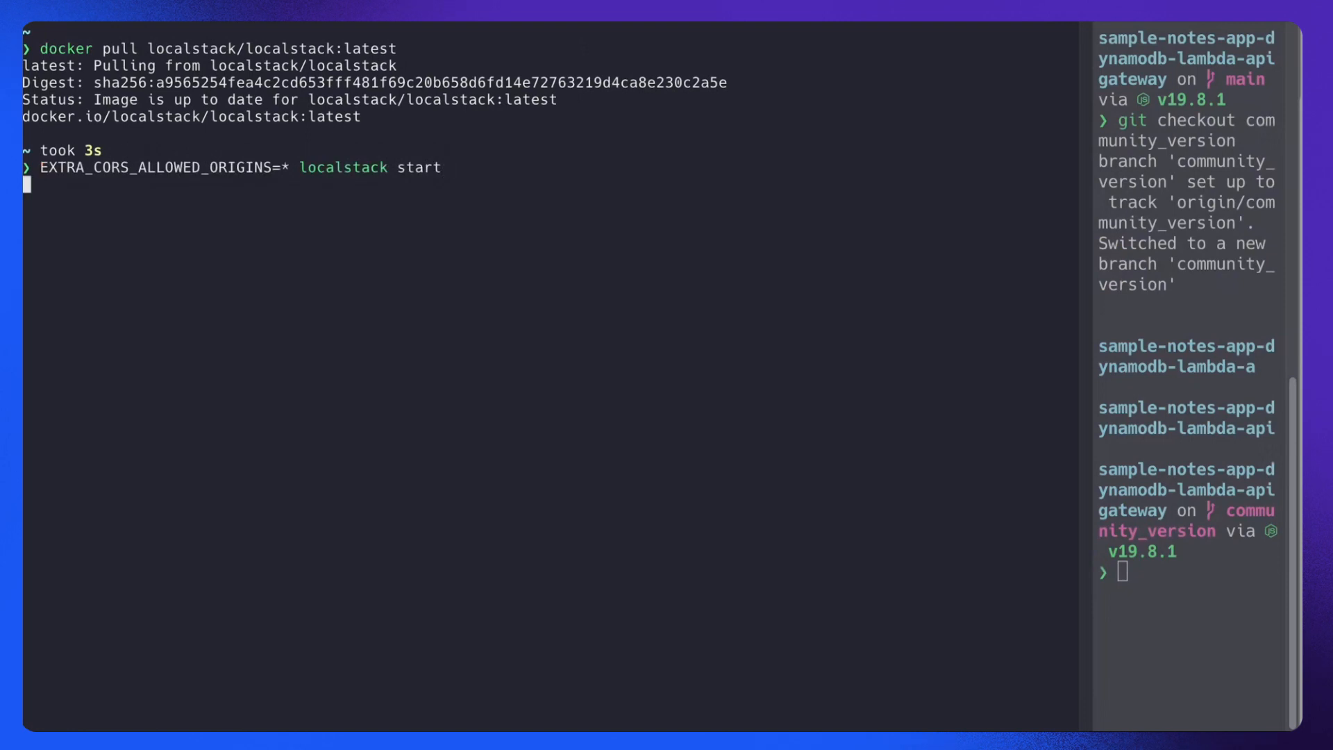
key(enter)
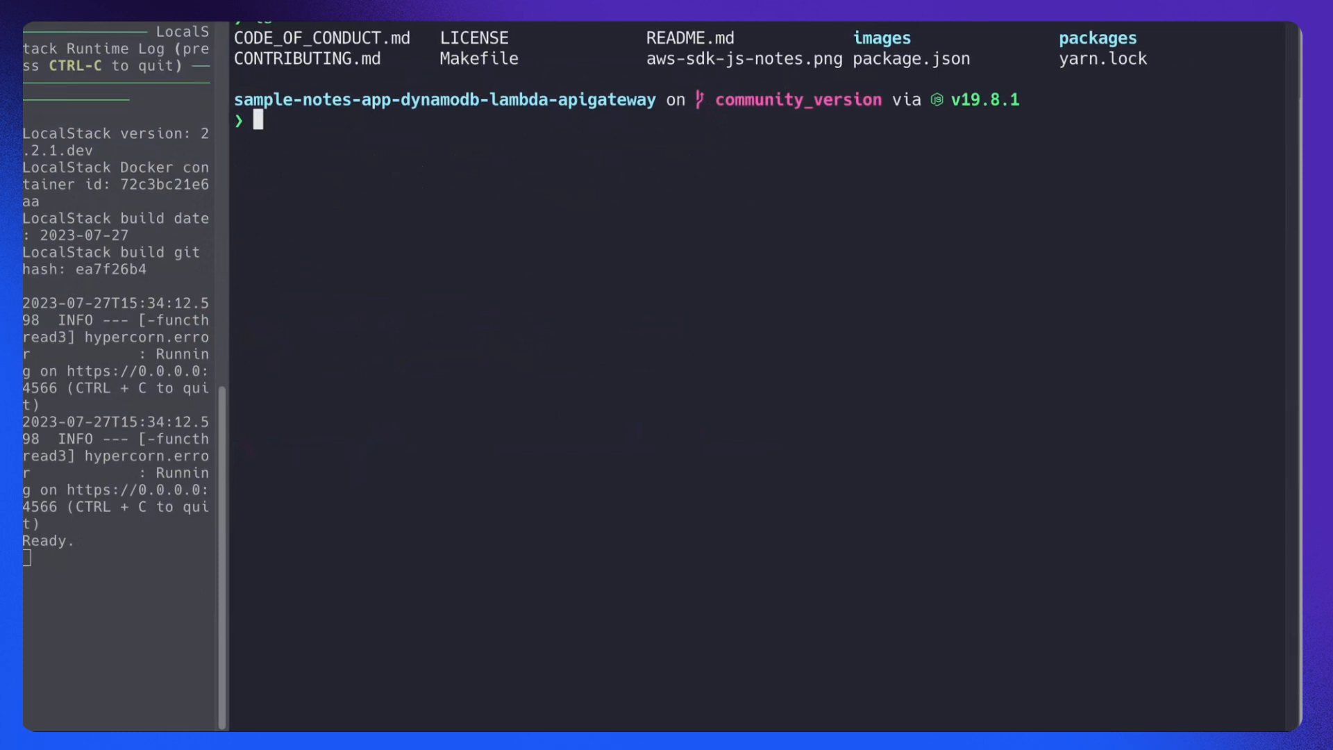
- Run yarn install, then yarn build:backend to bundle the note functions into dist
text(yarn start:frontend)
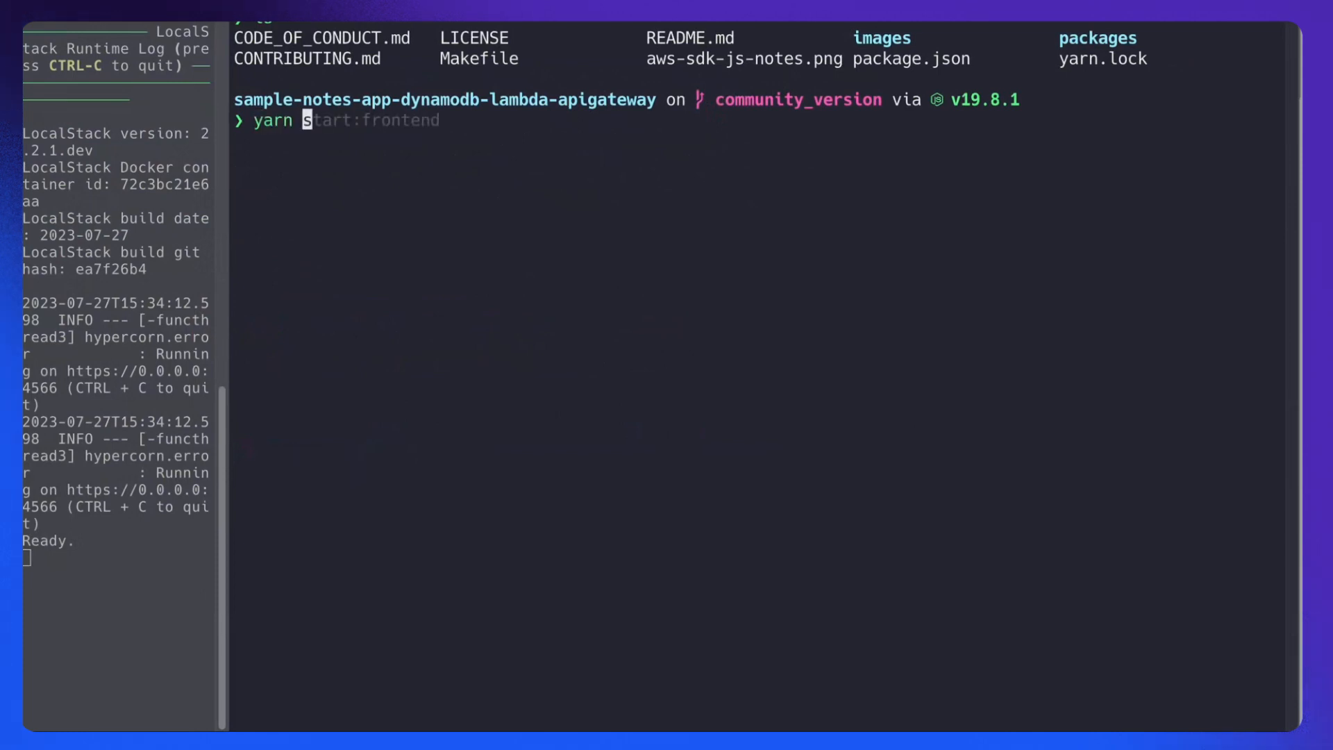
text(install)
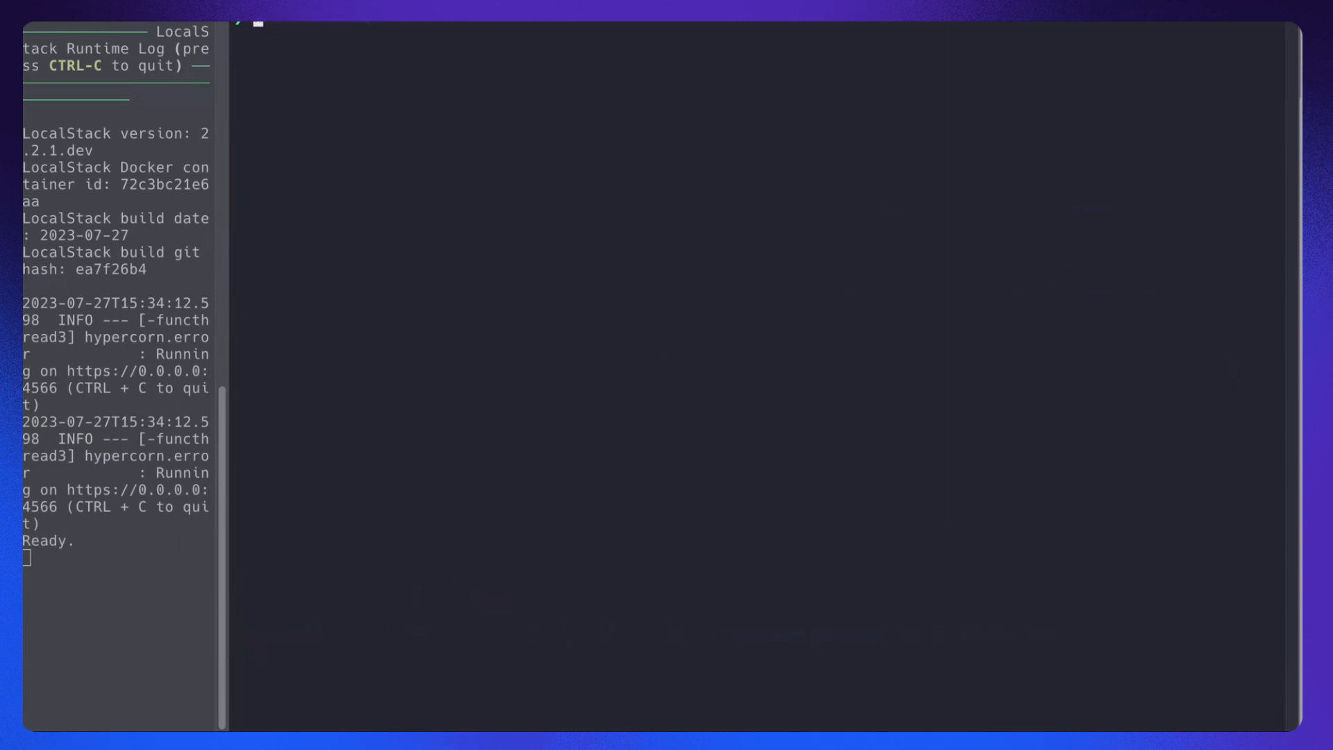
text(yarn build:backend)
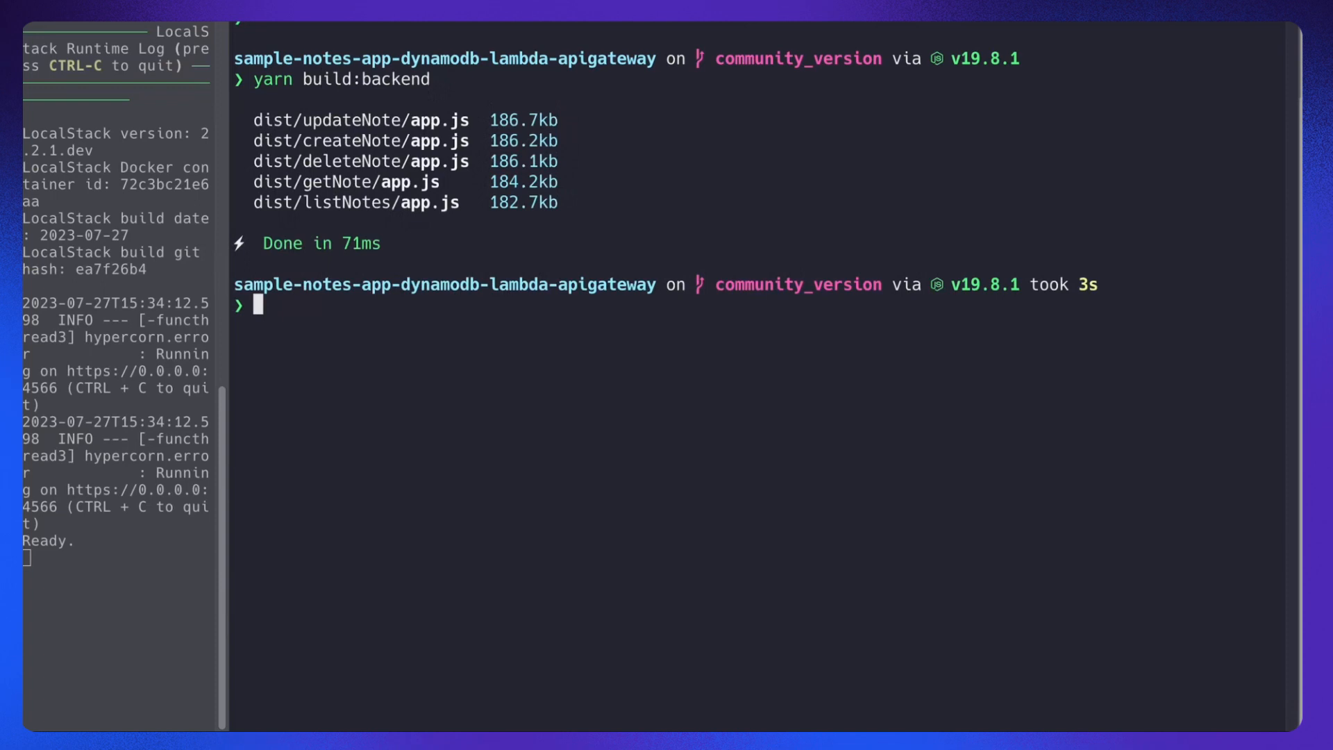
- Deploy the aws-sdk-js-notes-app backend stack to LocalStack, outputting its API Gateway URL and region
text(yarn build:backend)
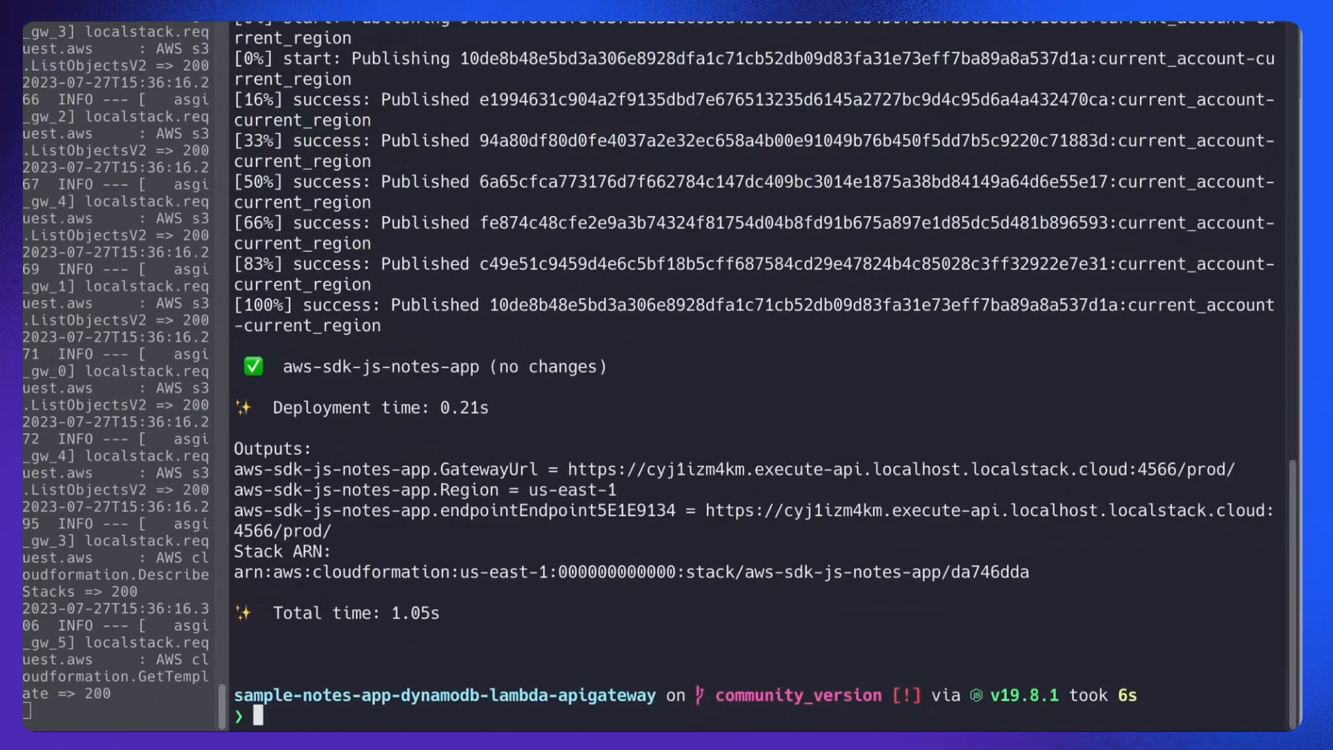
- Run yarn start:frontend to serve the notes app via Vite at localhost:5173
text(yarn start:frontend)
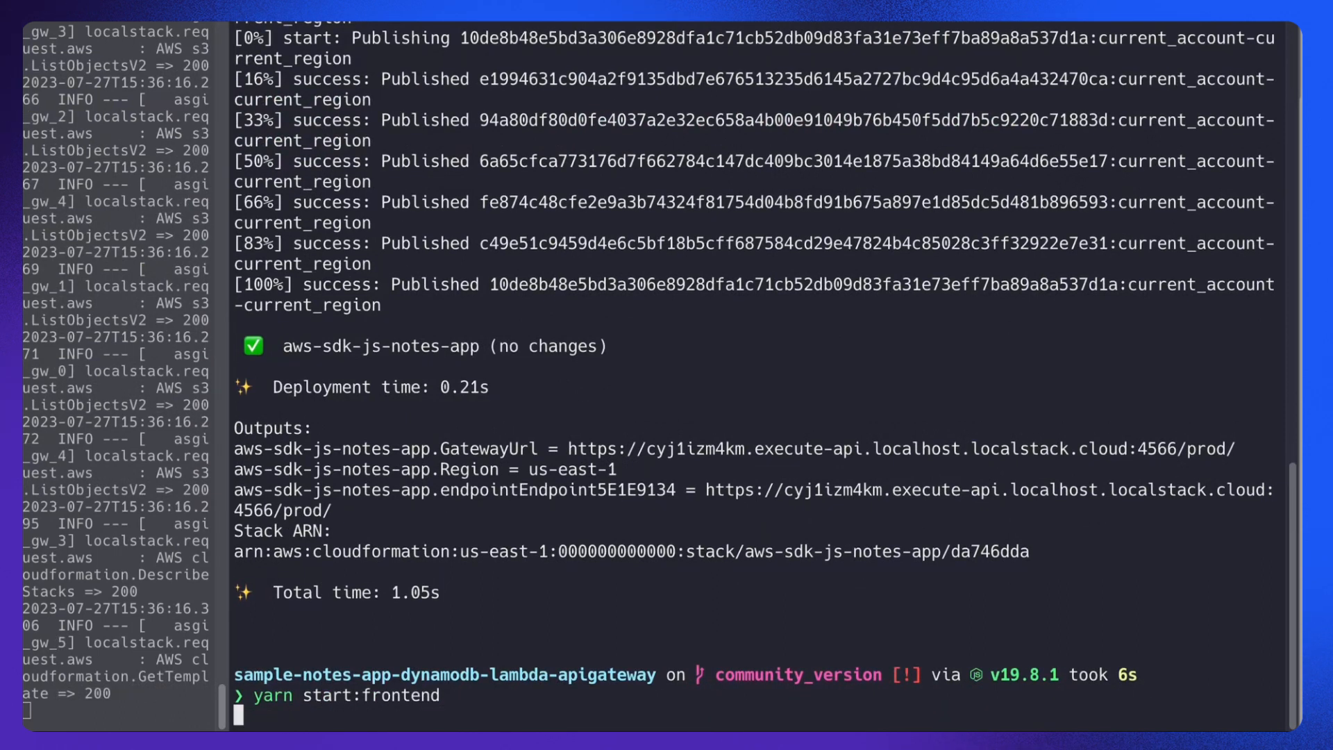
key(Enter)
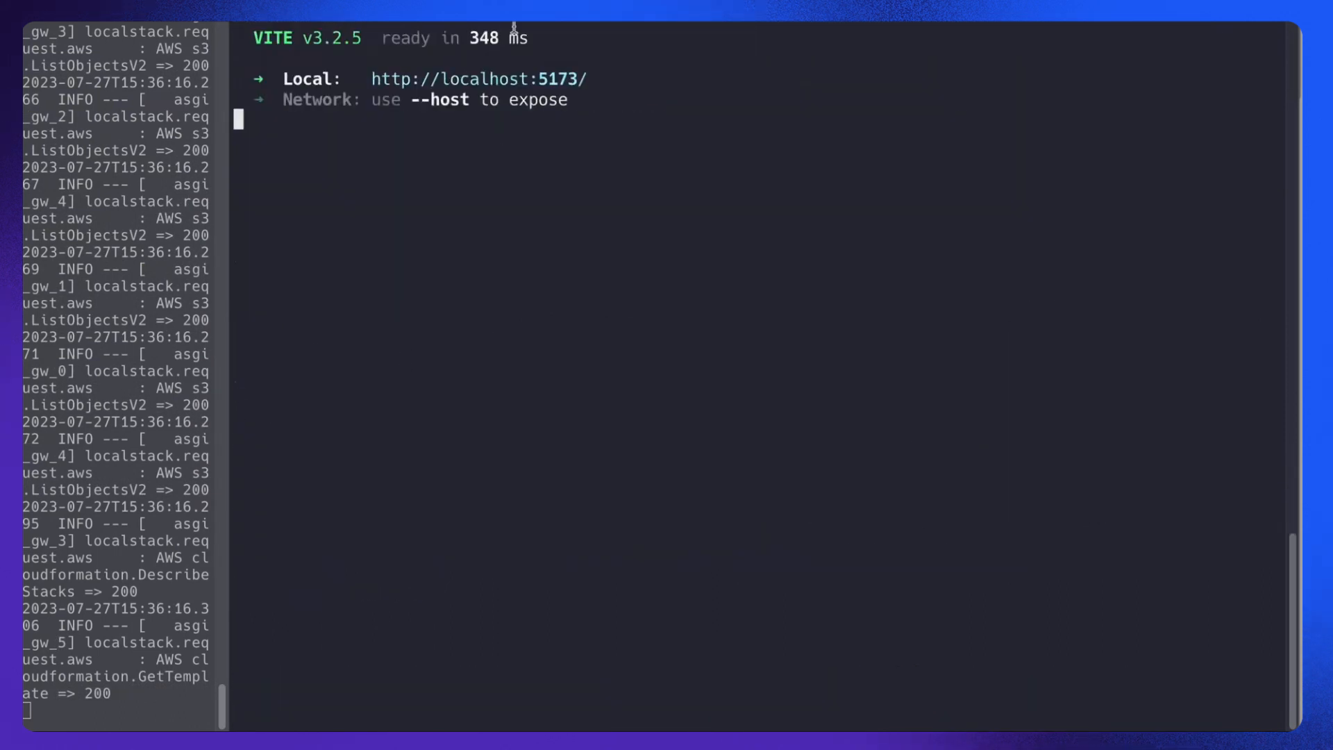